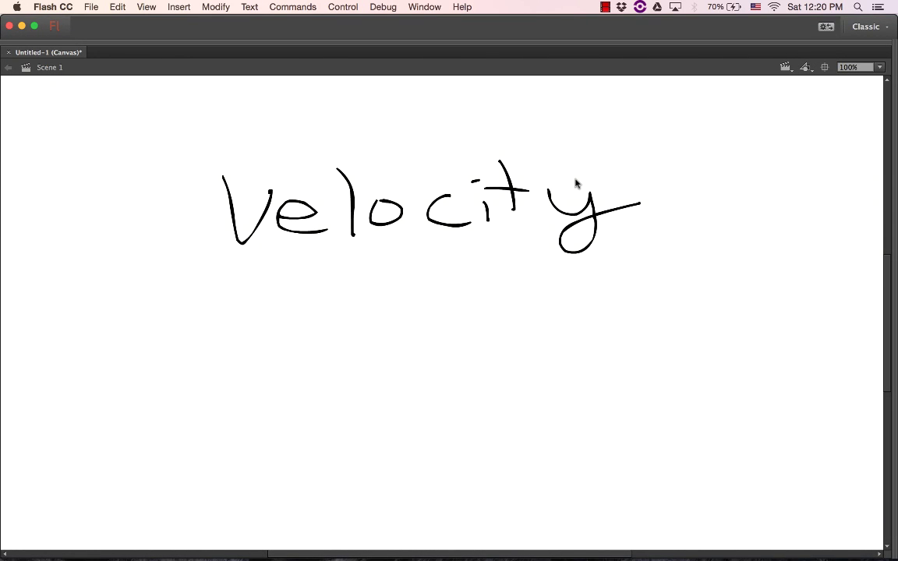
mouse_move(475, 334)
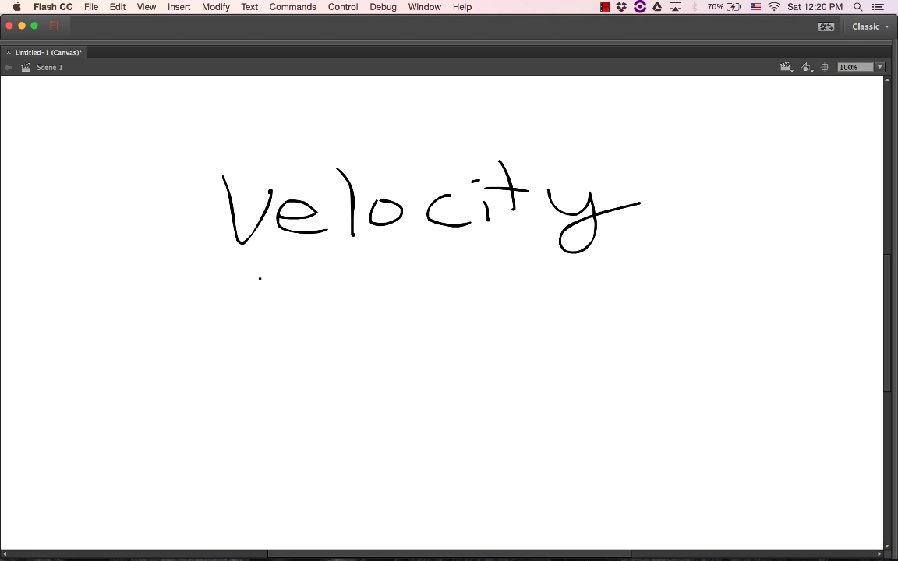
Brush-write "1130 FPS." beneath Velocity and start a new line below it.
drag(268, 312, 293, 386)
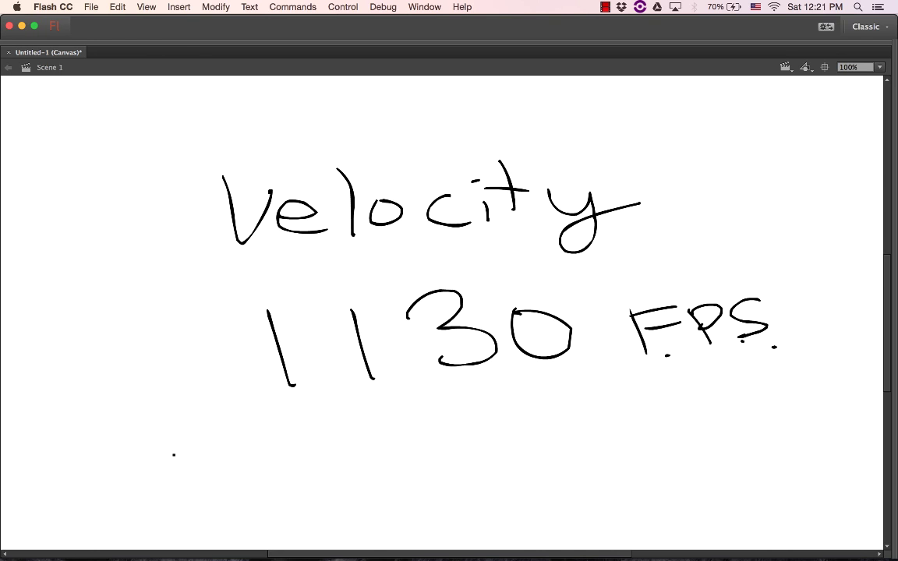
drag(128, 464, 206, 452)
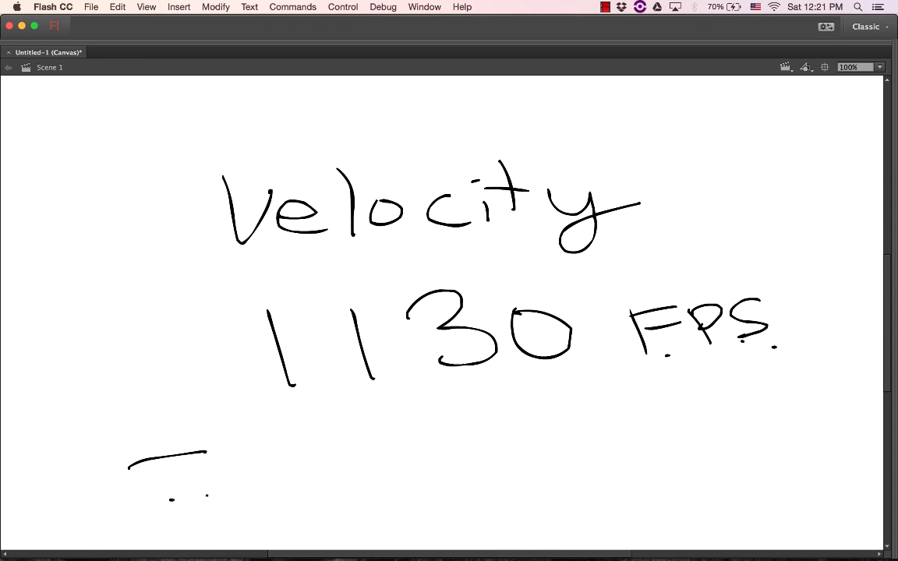
drag(205, 452, 299, 475)
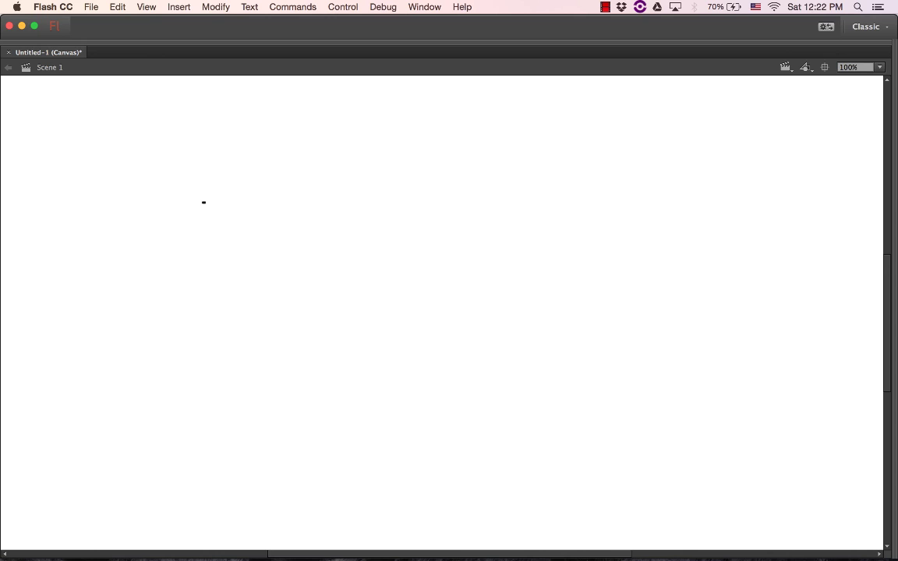
Sketch the theater rectangle, left speaker box, distance line labelled 100 yds / 300ft., and wavy sound lines.
drag(207, 190, 216, 268)
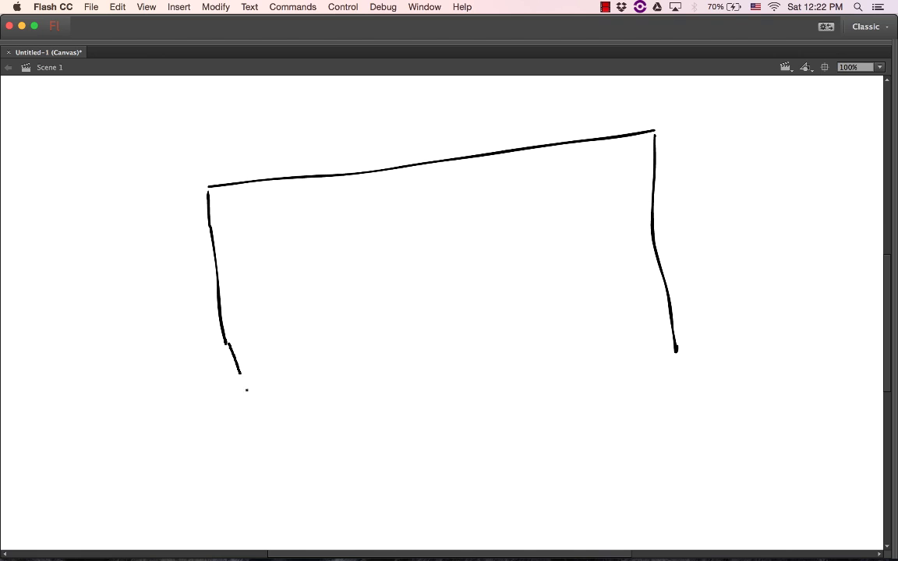
drag(228, 346, 714, 359)
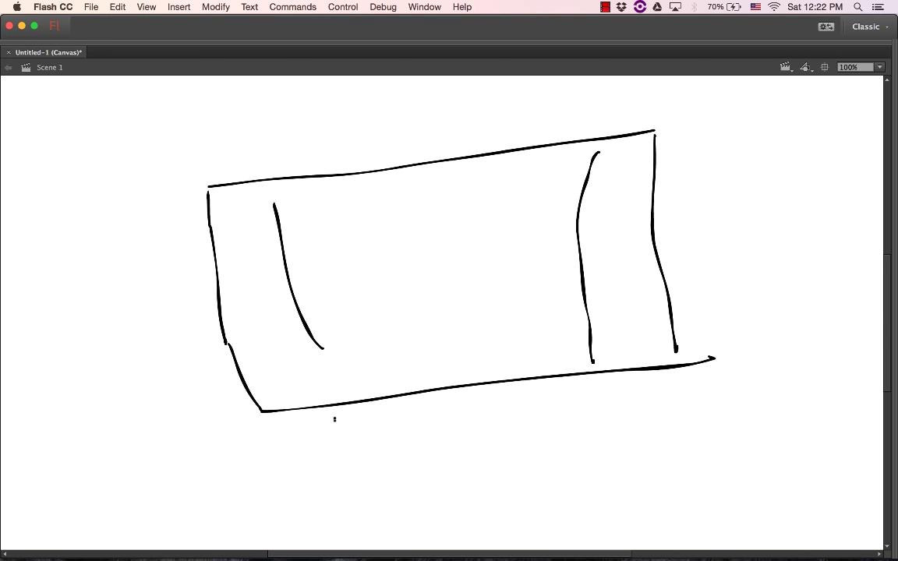
drag(337, 425, 607, 391)
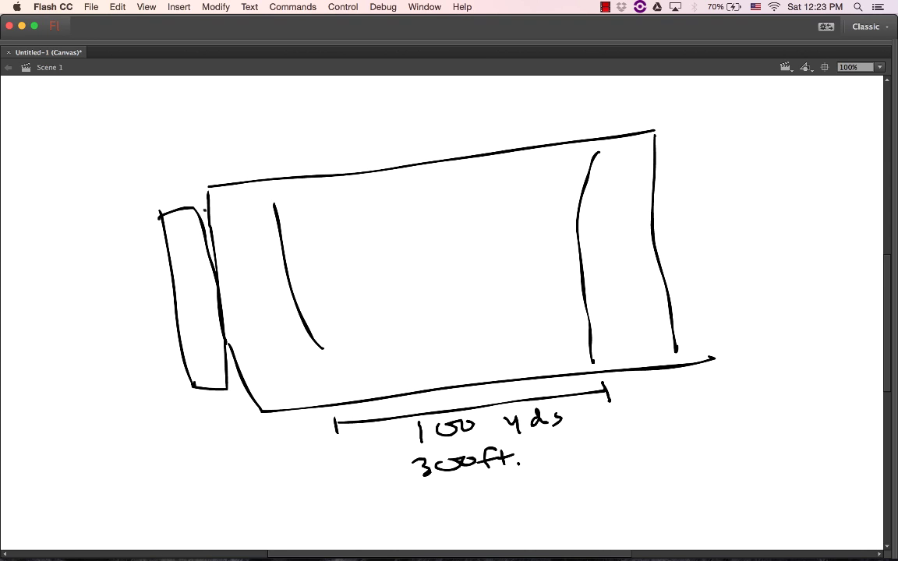
drag(205, 210, 249, 226)
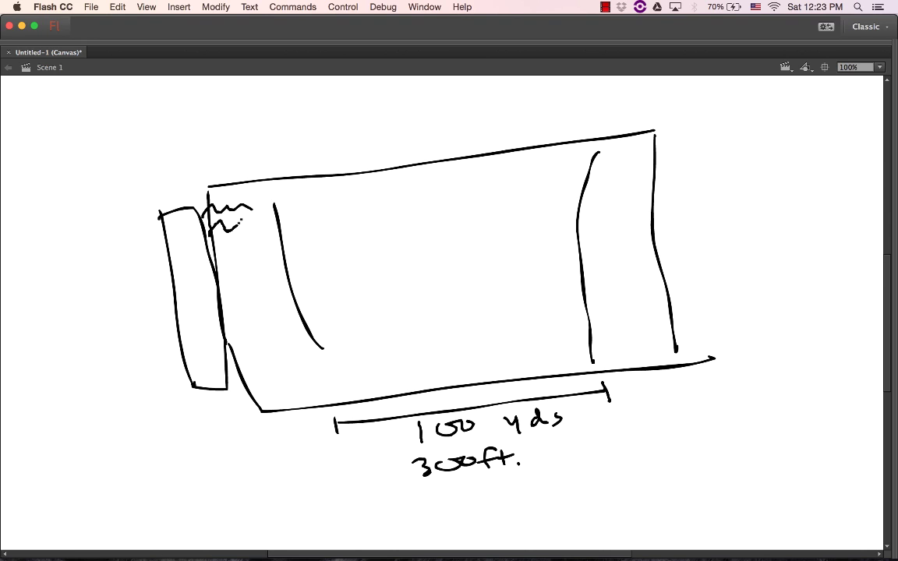
drag(230, 382, 281, 379)
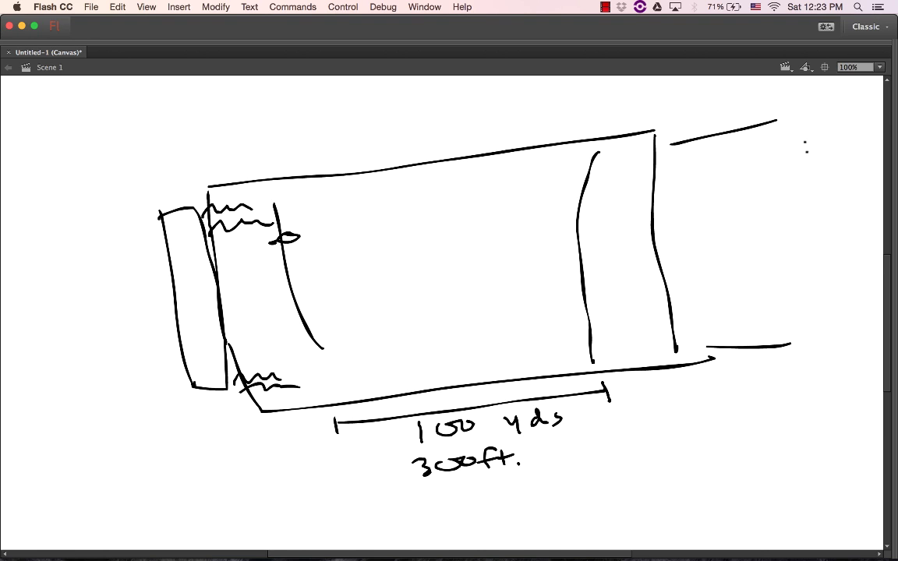
Extend the sketch to the right of the theater before replacing it with "600 Ft".
drag(782, 140, 807, 140)
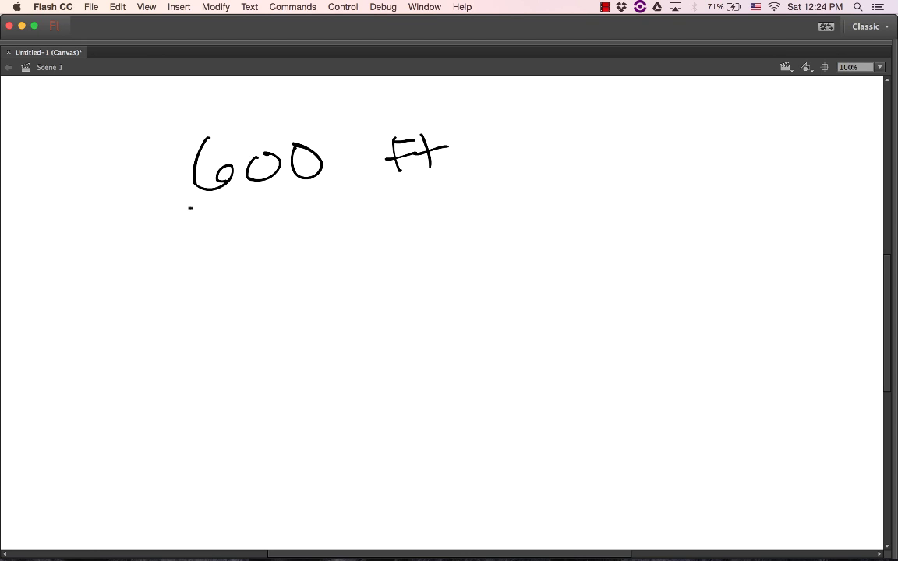
Write 600/10 = 60, then 600 − 60 = 540 labelled msec.
drag(180, 200, 328, 187)
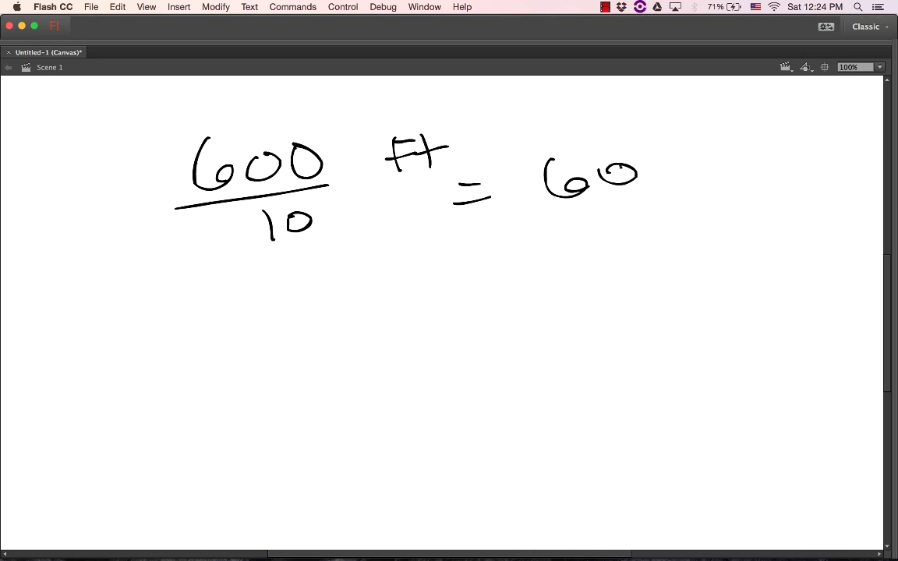
drag(210, 296, 234, 335)
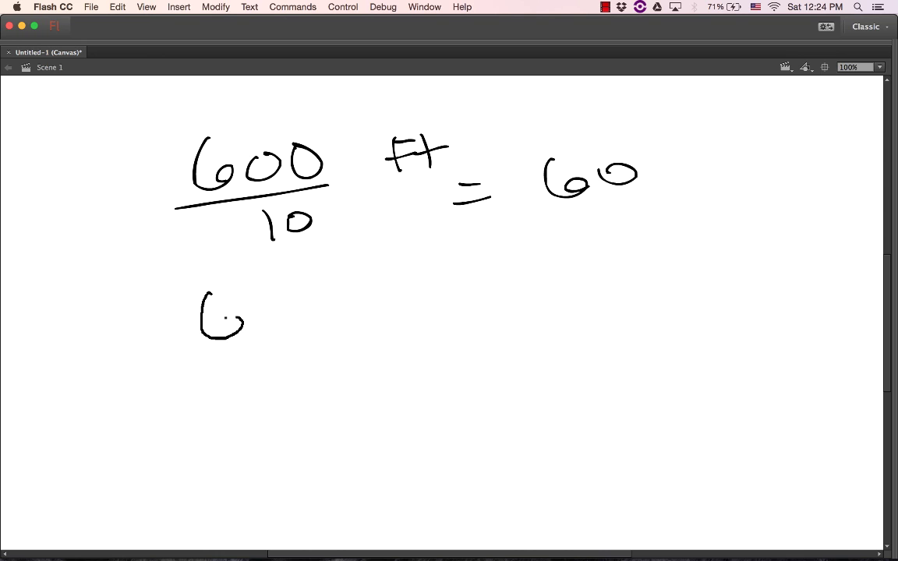
drag(234, 312, 328, 358)
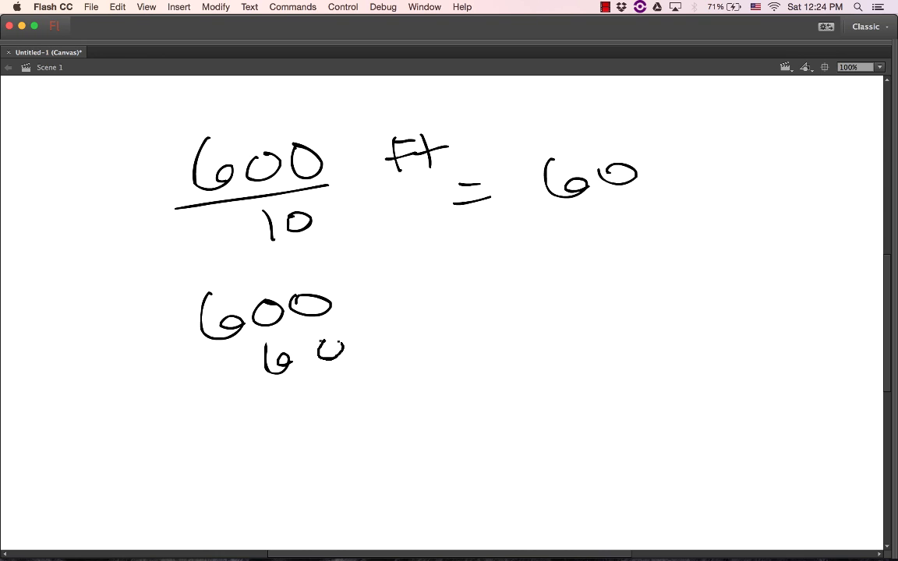
drag(184, 413, 427, 375)
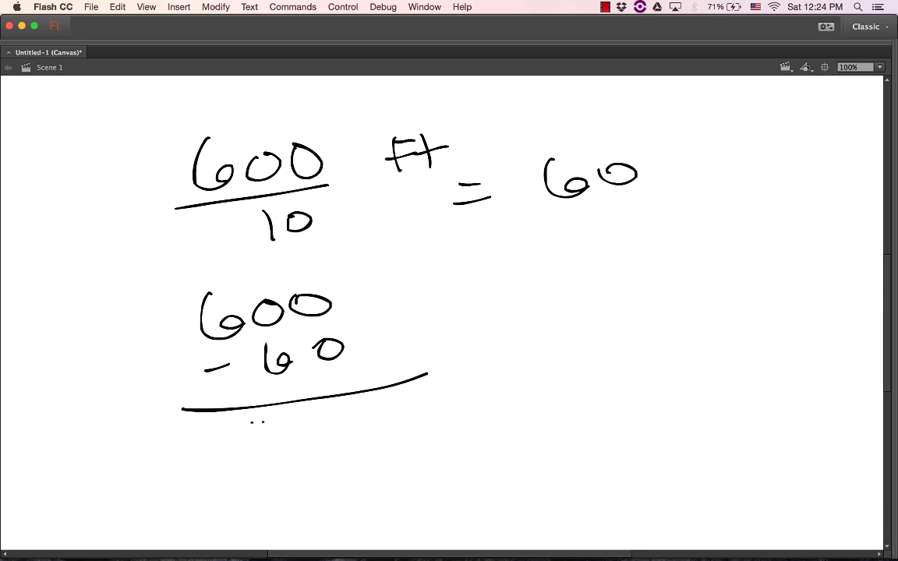
drag(234, 420, 257, 448)
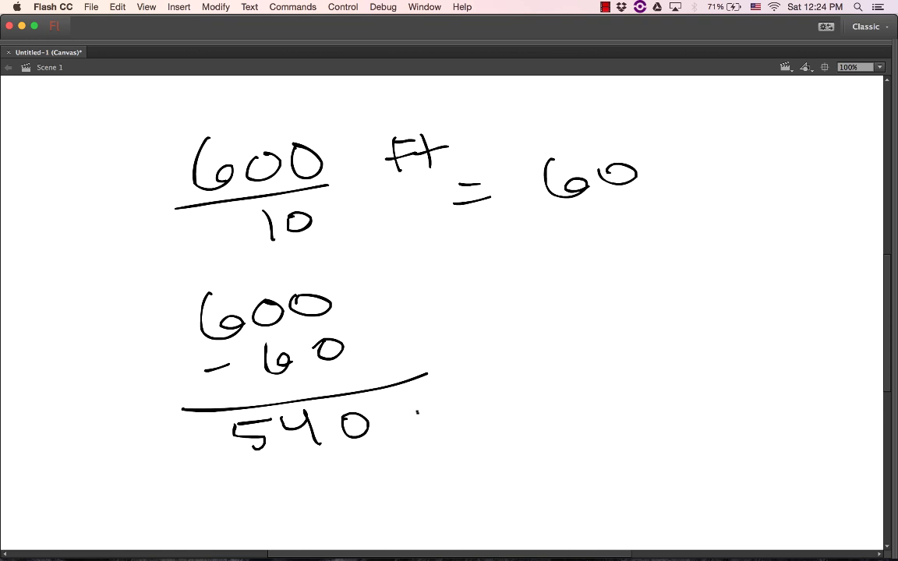
drag(413, 413, 511, 405)
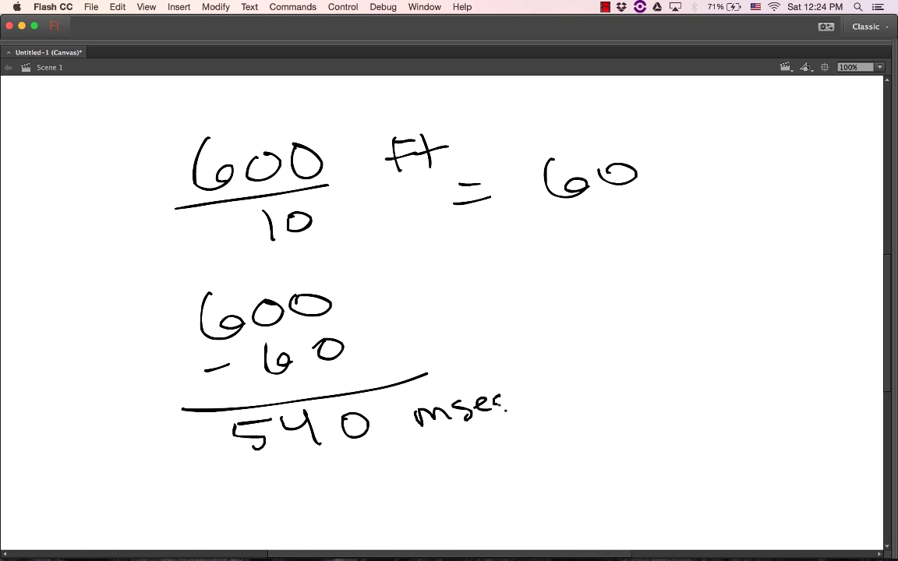
drag(499, 408, 507, 405)
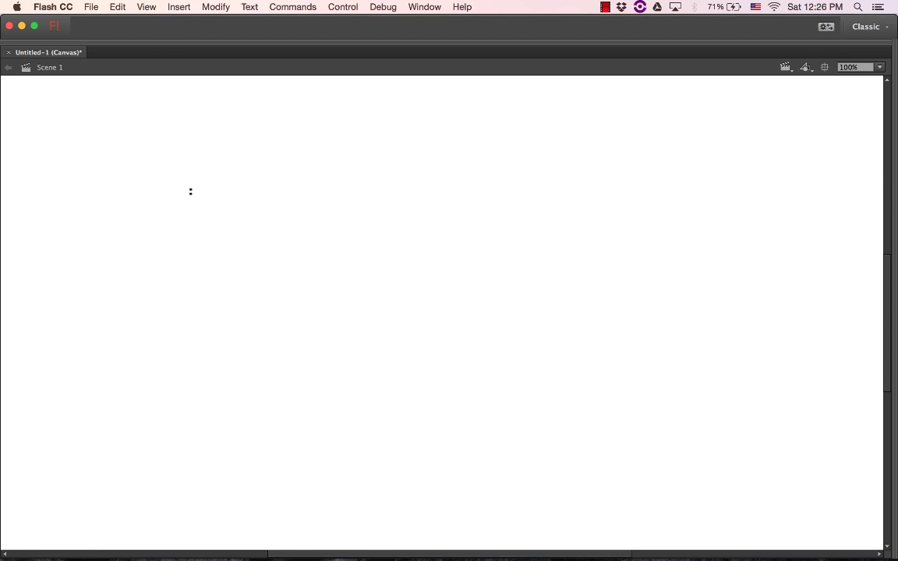
Draw the second theater outline with seat dots and sound waves from the speaker column.
drag(184, 177, 217, 404)
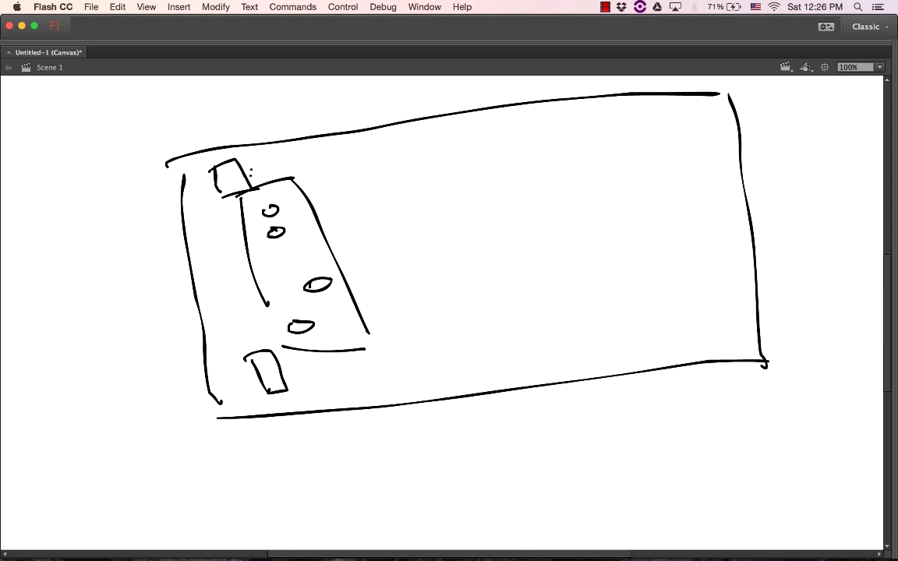
drag(253, 173, 359, 162)
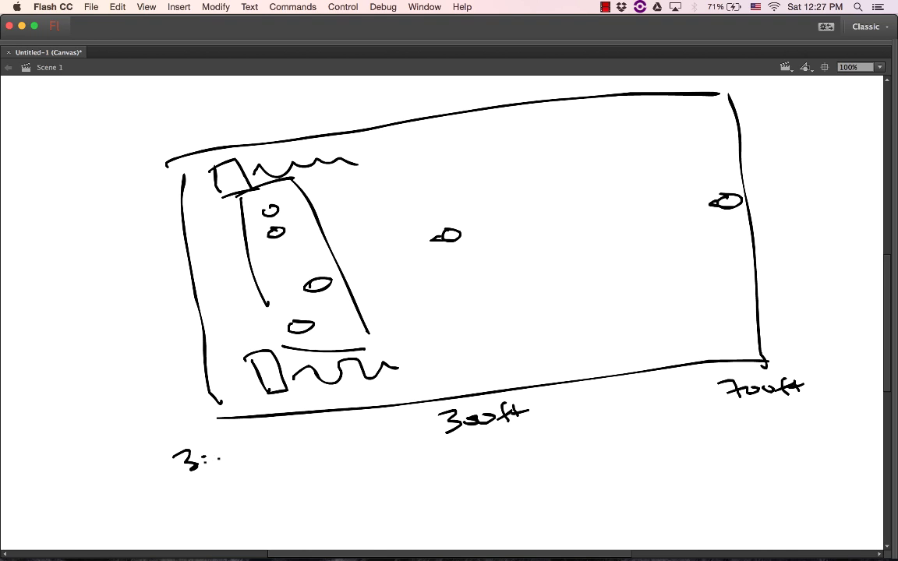
Continue the handwritten note below the second theater diagram.
drag(218, 459, 187, 487)
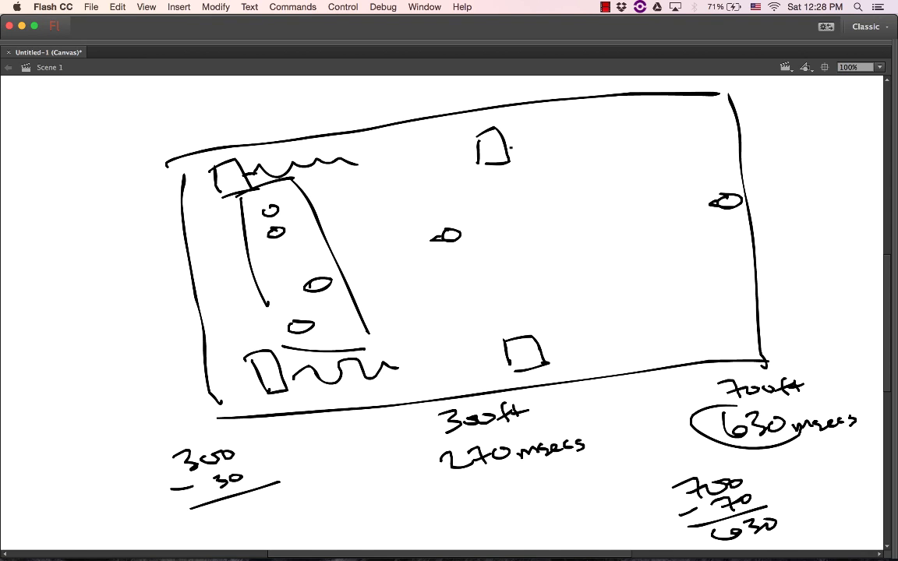
Draw a line from the top speaker to the far listener, then circle the middle listener and the 300ft label.
drag(507, 150, 545, 146)
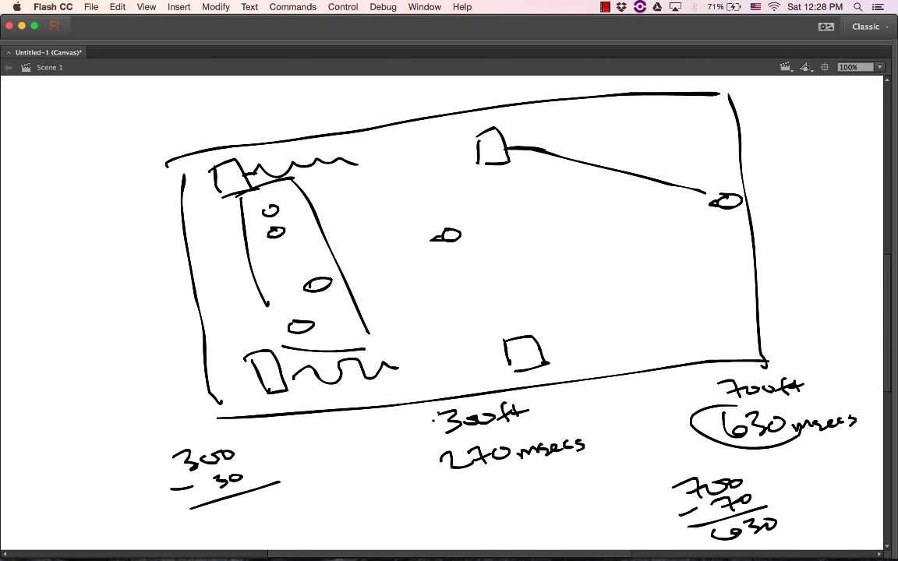
drag(434, 417, 558, 418)
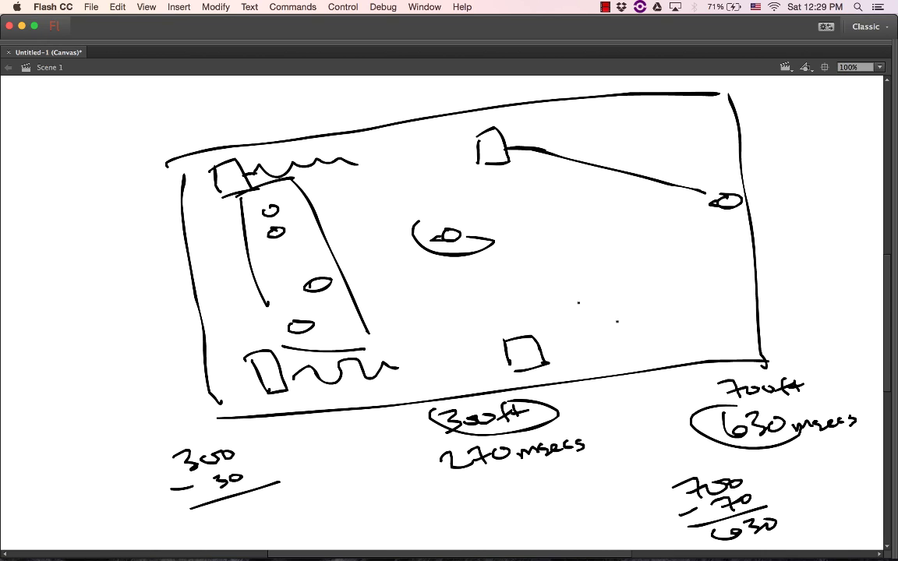
drag(558, 357, 663, 302)
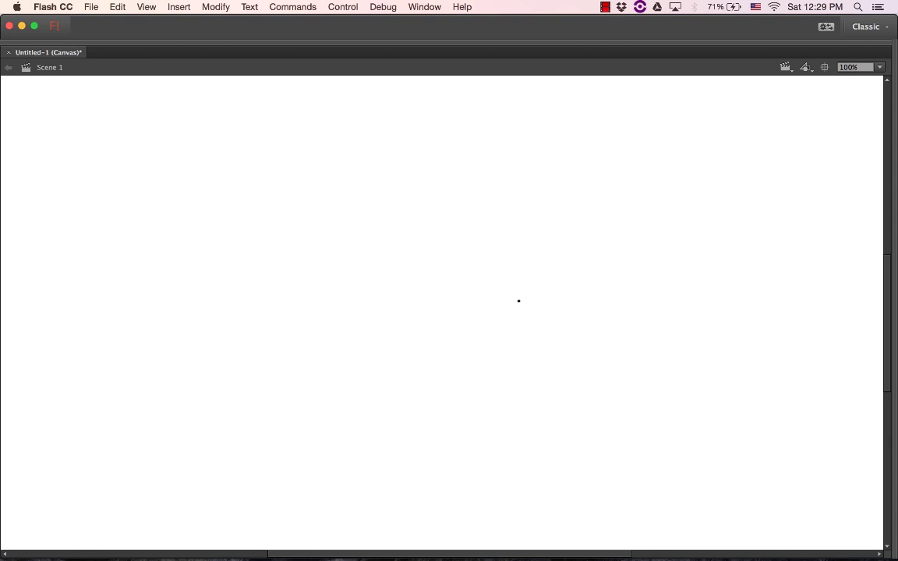
Draw the wedge-shaped theater outline with a small face in its narrow end and rows of seat lines.
drag(237, 204, 275, 404)
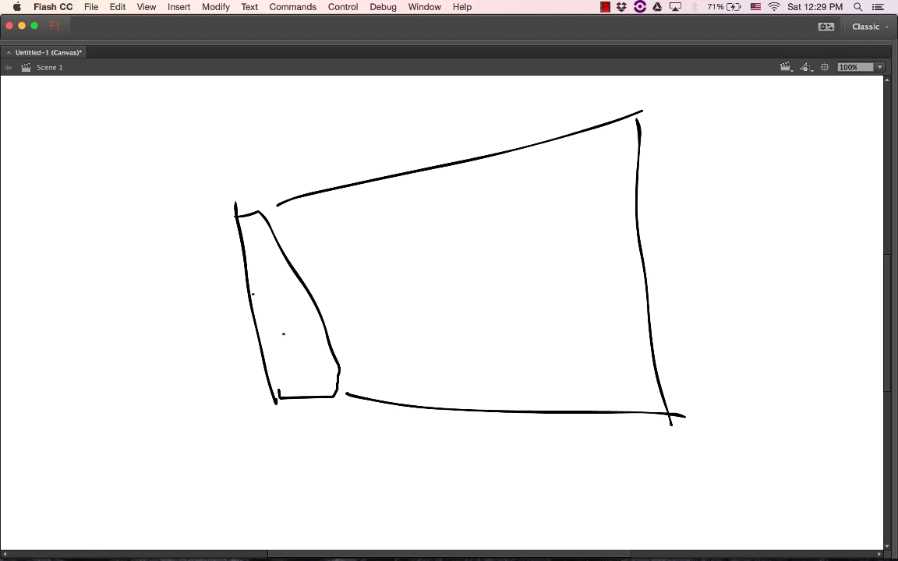
drag(277, 315, 312, 359)
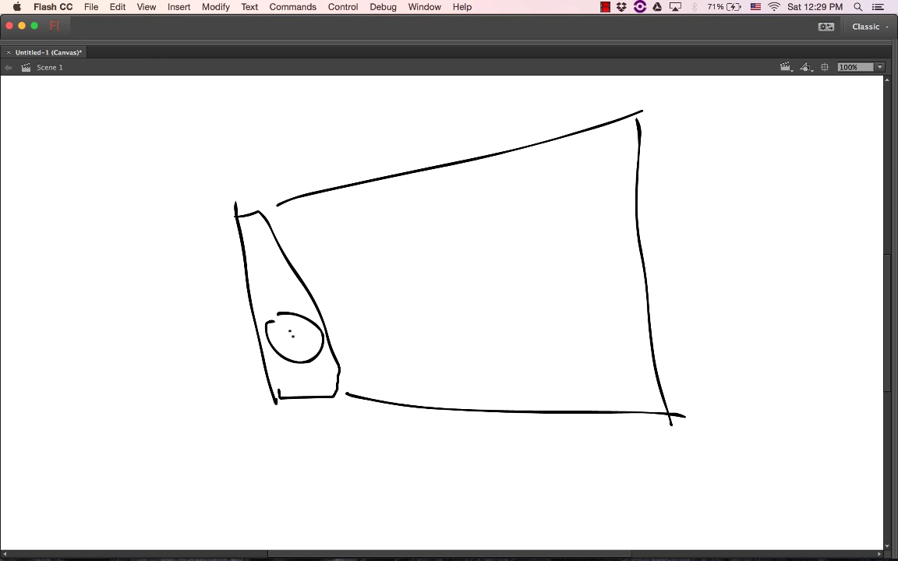
drag(283, 331, 304, 343)
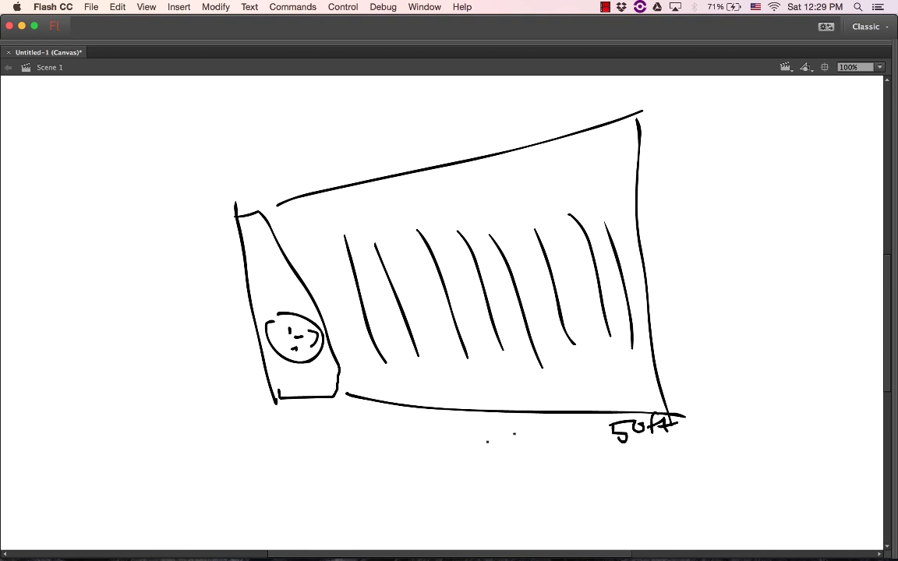
Relabel the distance 300 ft, add wall speaker marks, and write −30 = 270 msec below.
drag(372, 431, 577, 433)
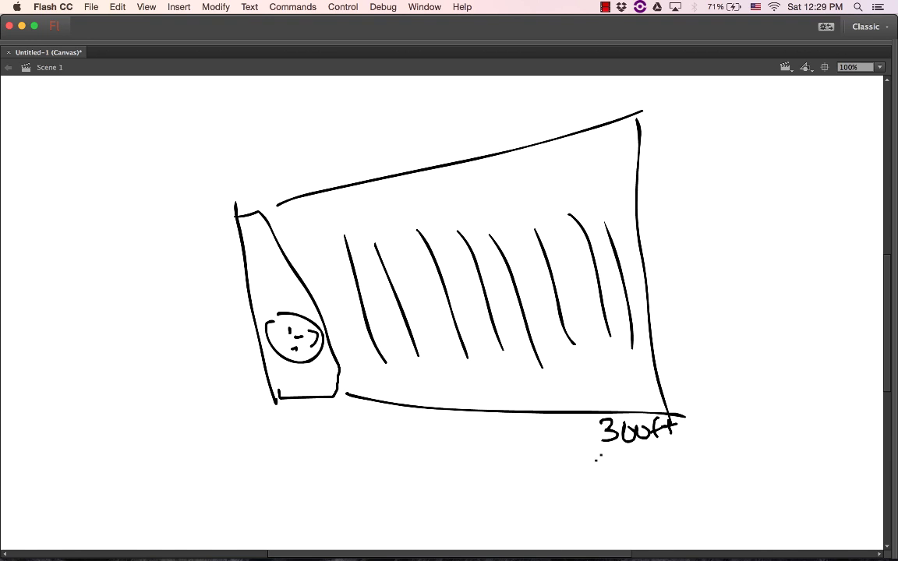
drag(592, 458, 670, 464)
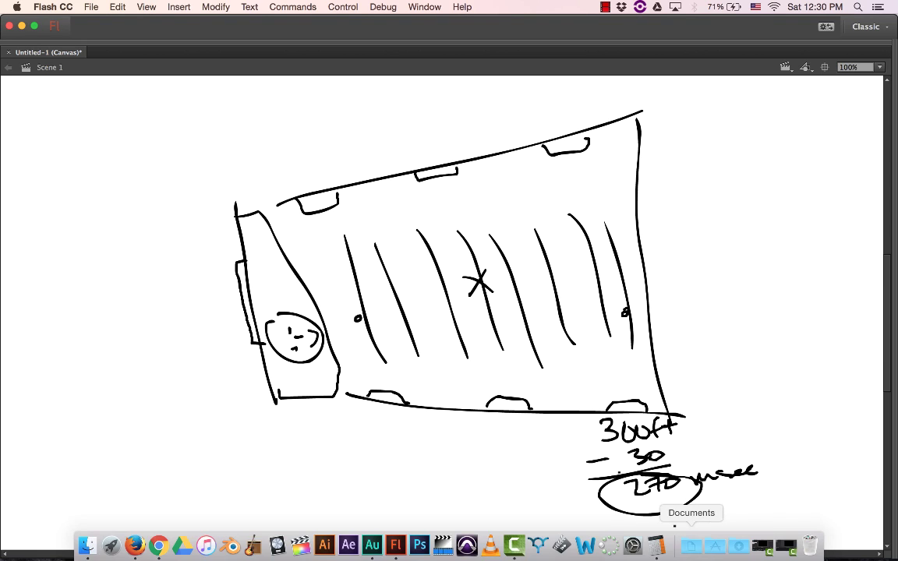
Wipe the wedge-shaped theater sketch so the canvas is blank.
click(305, 489)
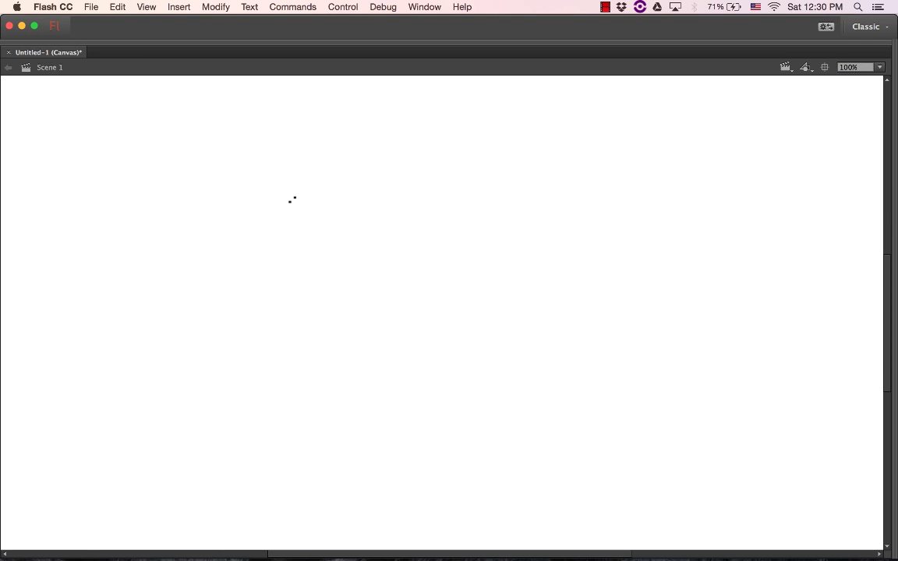
mouse_move(252, 175)
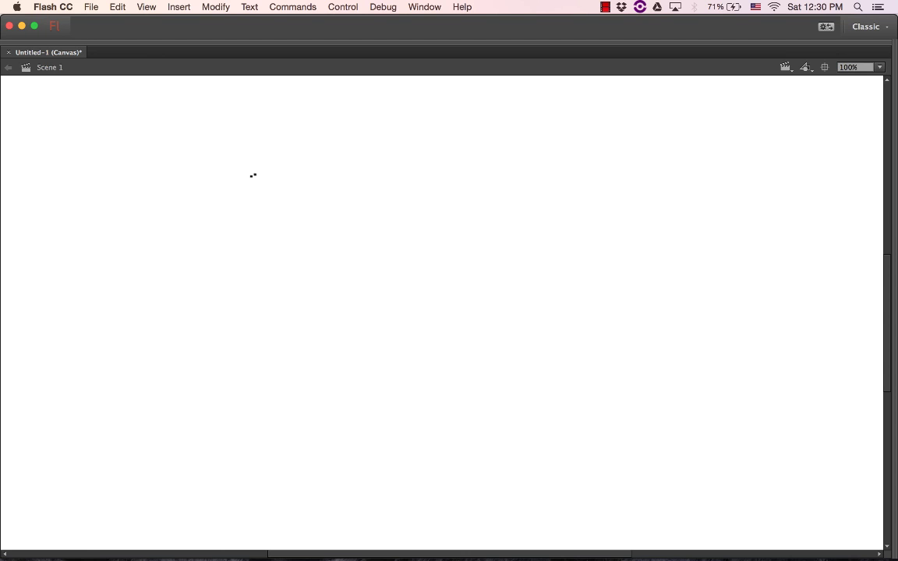
Handwrite 'delay = distance − distance/10' with brush strokes, labelling delay in msecs and distance in feet.
drag(275, 147, 293, 206)
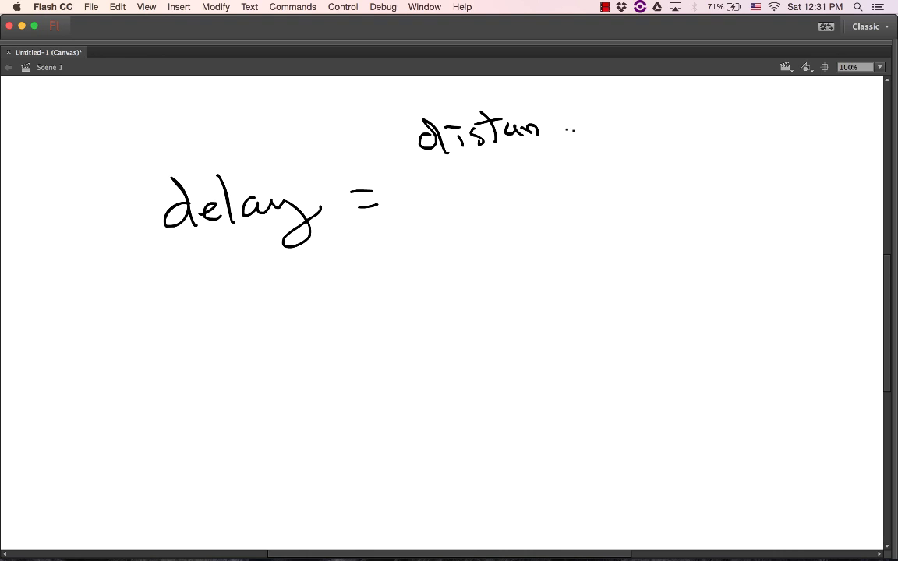
drag(542, 137, 596, 128)
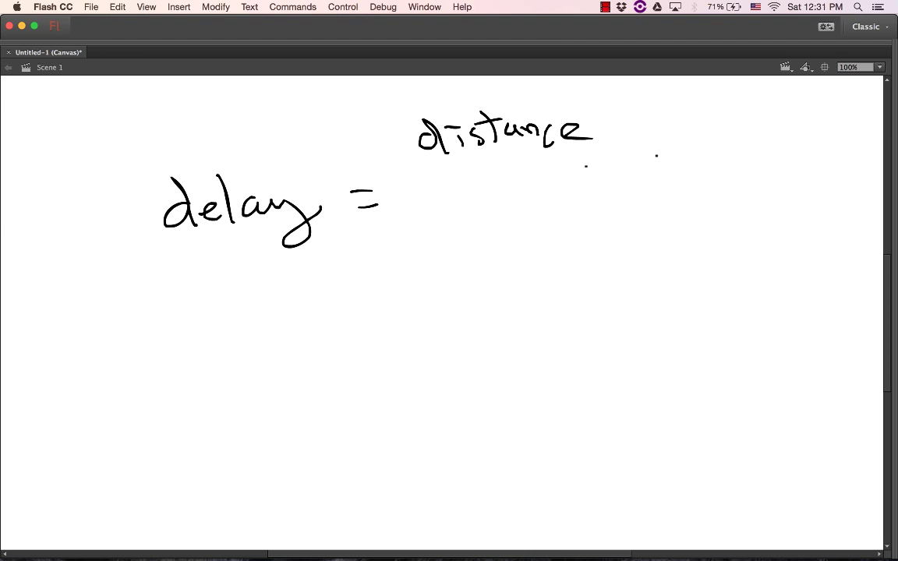
drag(614, 138, 648, 125)
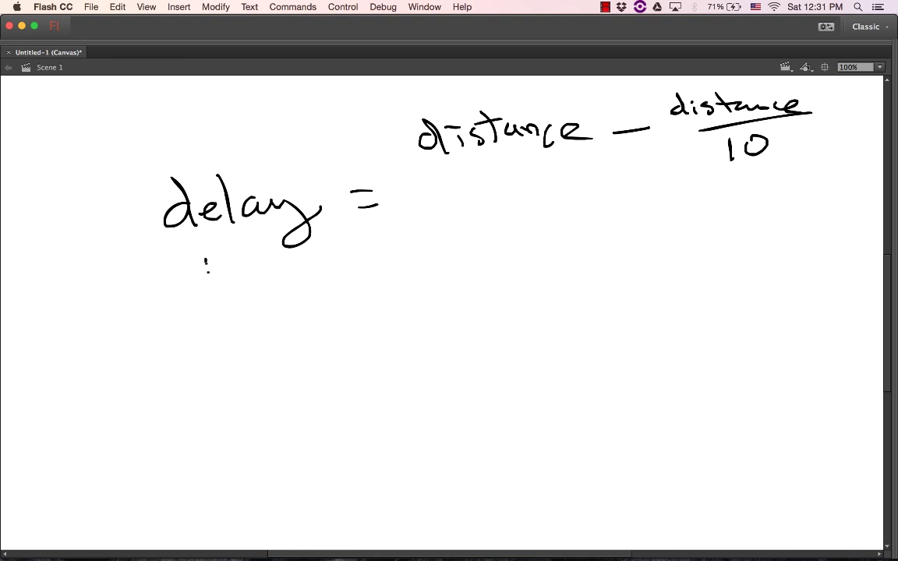
drag(205, 262, 296, 261)
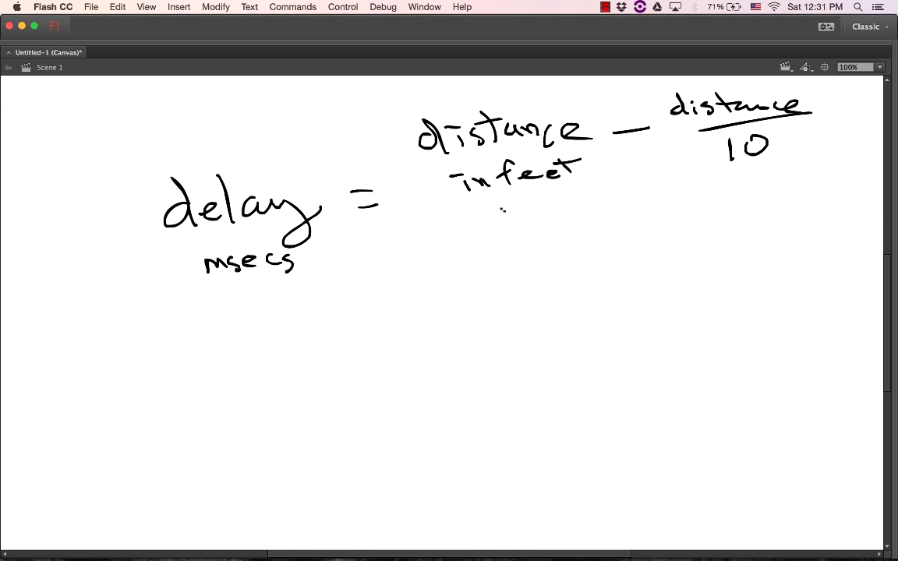
Handwrite the example expression 1,000 − 1,000/10 beneath the formula.
drag(446, 263, 446, 310)
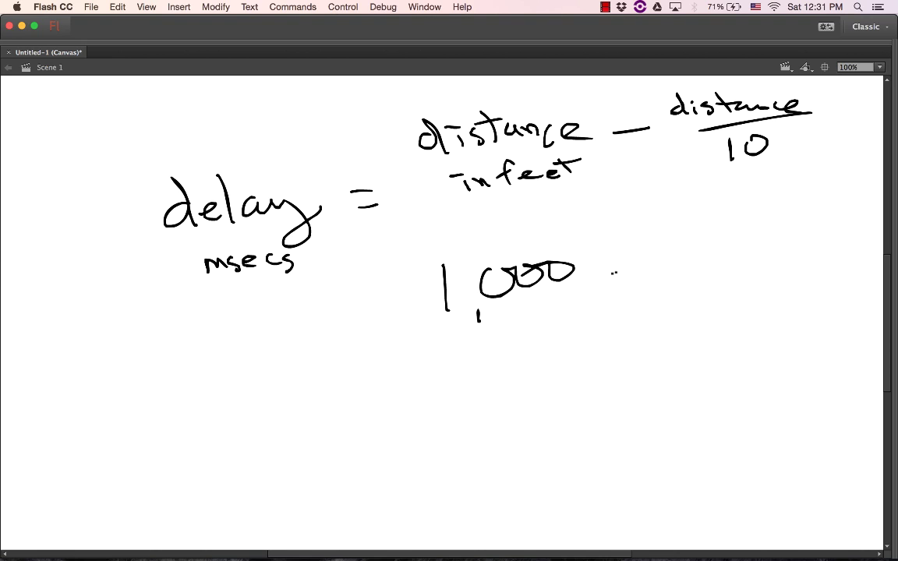
drag(595, 274, 629, 273)
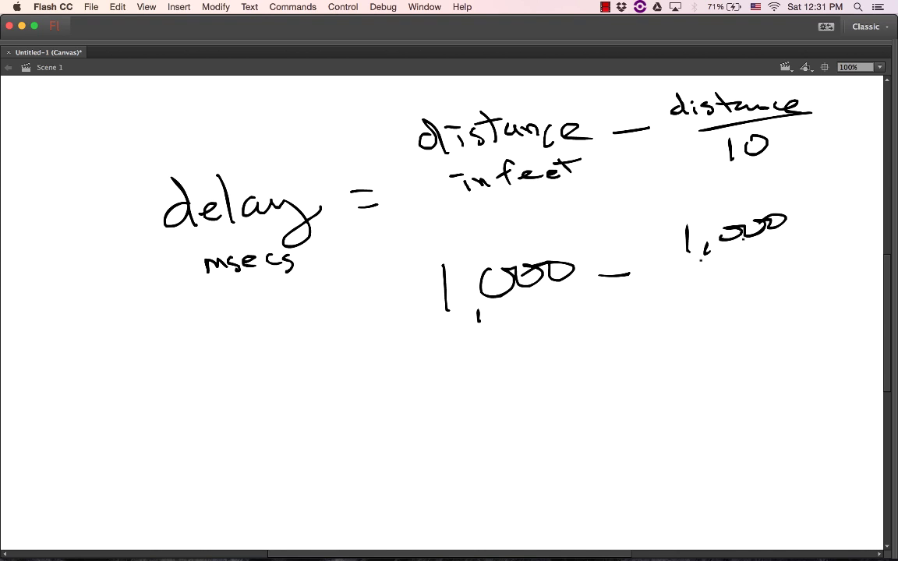
drag(686, 257, 782, 277)
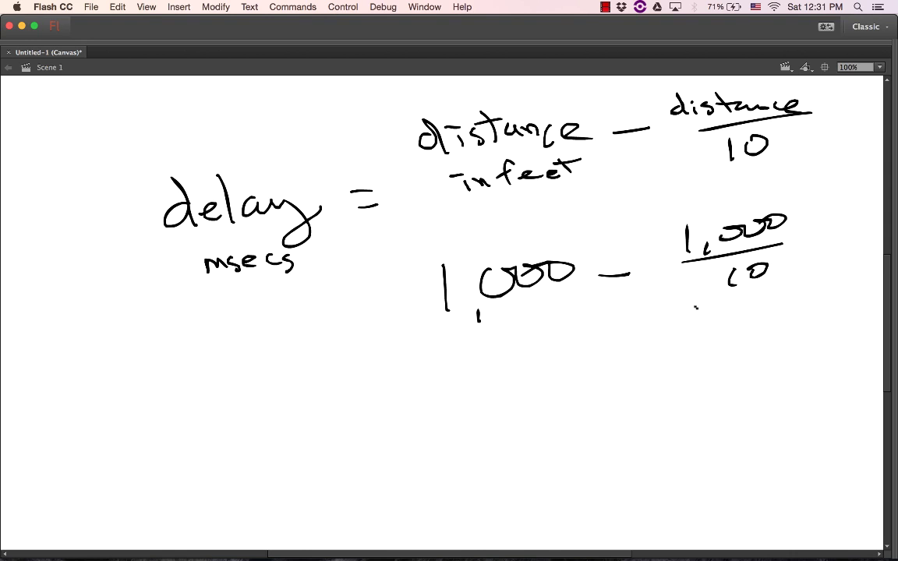
Write 1,000 − 100 = 900 with its unit and an arrow pointing back to msecs.
drag(475, 343, 491, 371)
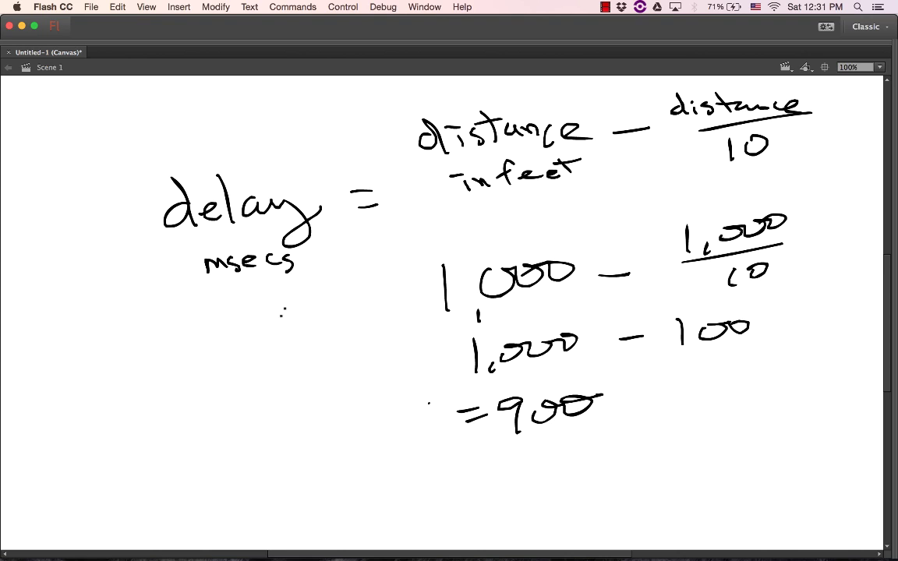
drag(405, 374, 278, 315)
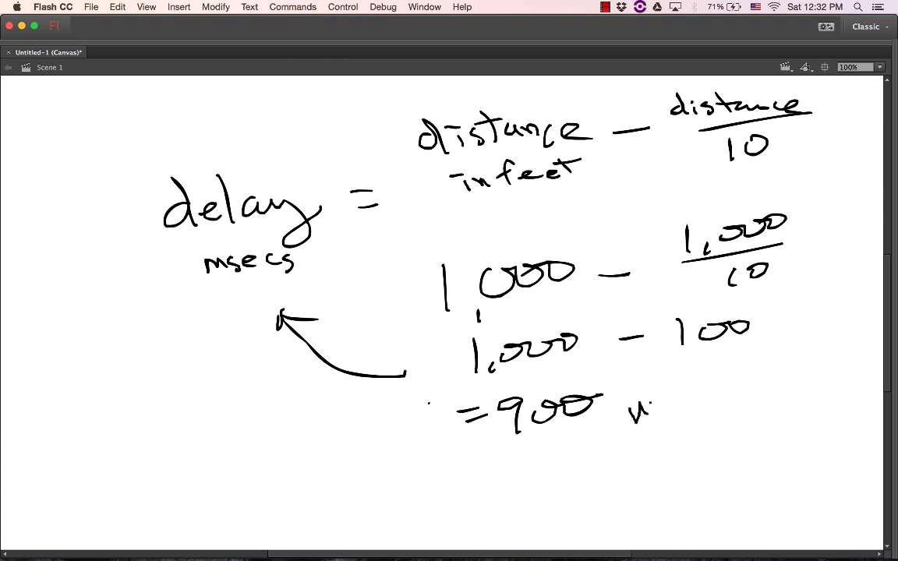
drag(631, 409, 740, 405)
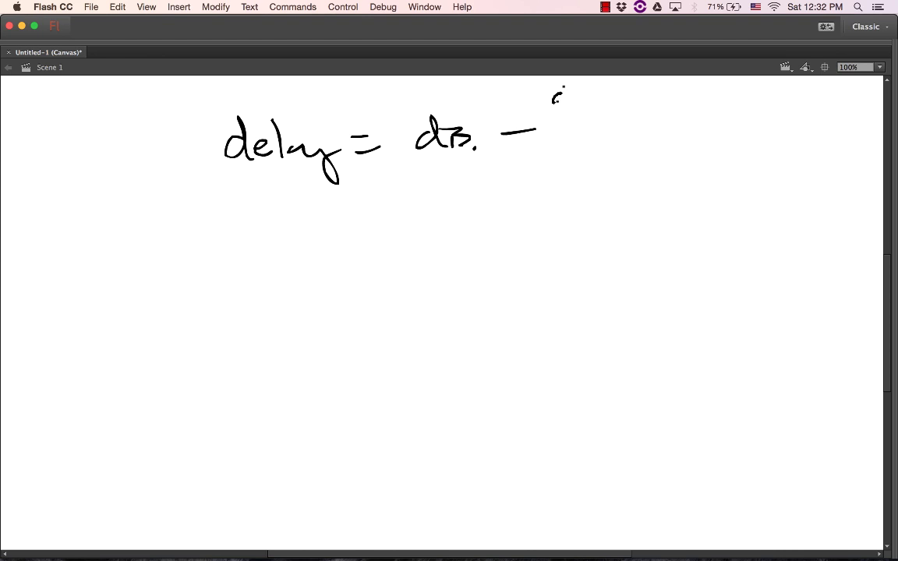
Handwrite the shorthand formula delay = dB − dB/10 on the cleared canvas.
drag(553, 94, 631, 143)
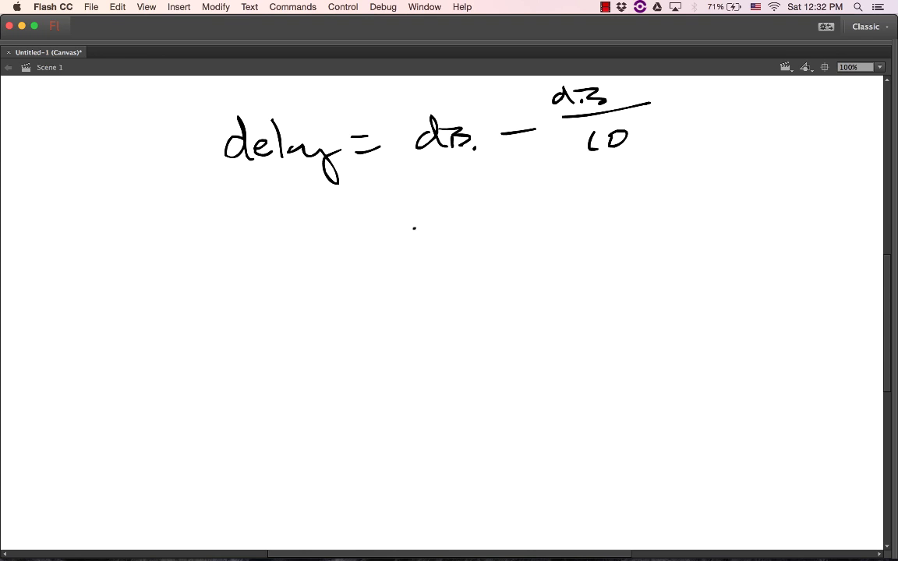
drag(409, 226, 436, 249)
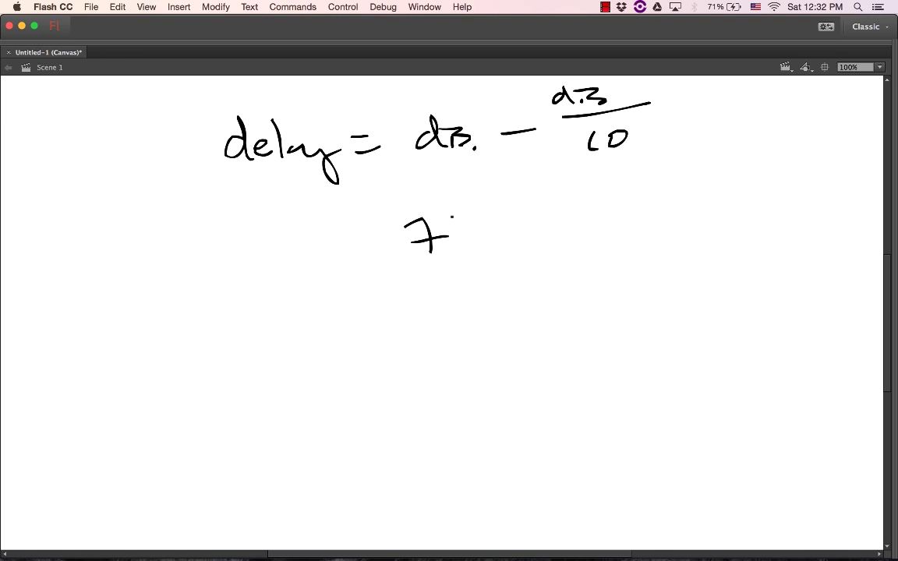
Set up 763.0 with −76.3 beneath it as a written subtraction.
drag(464, 226, 484, 247)
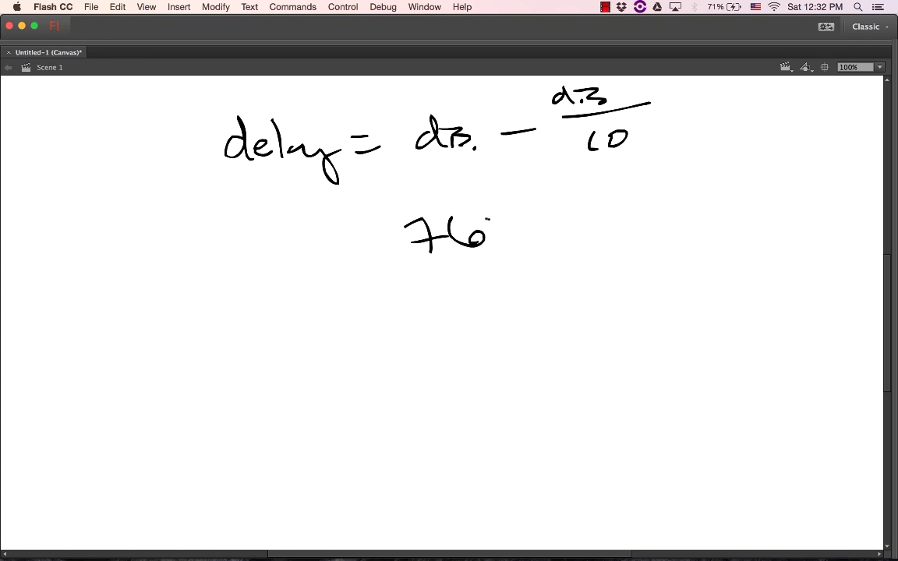
drag(491, 226, 511, 241)
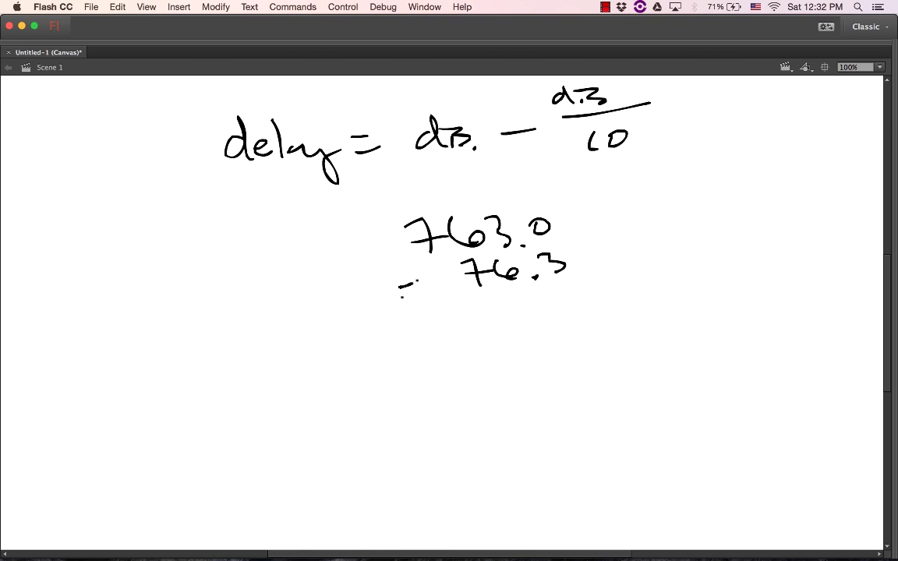
drag(373, 321, 683, 277)
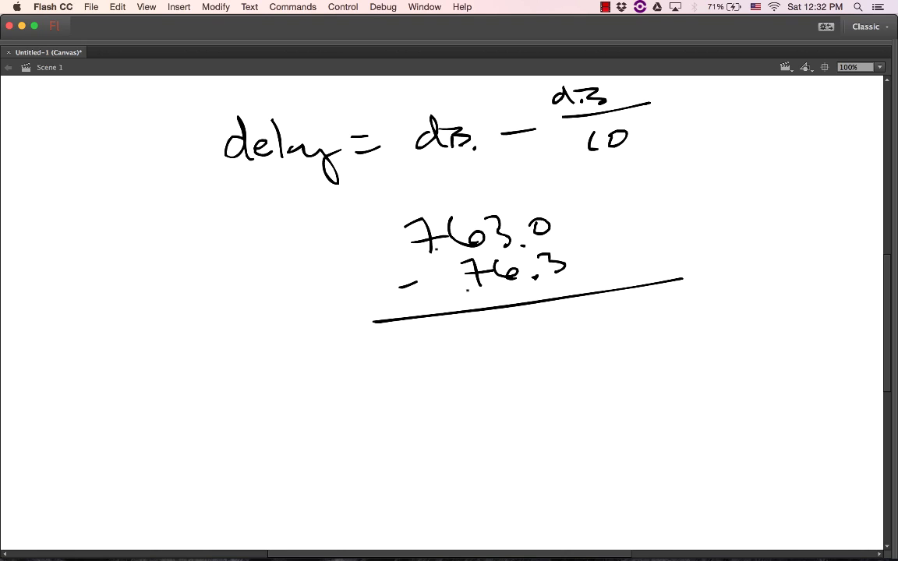